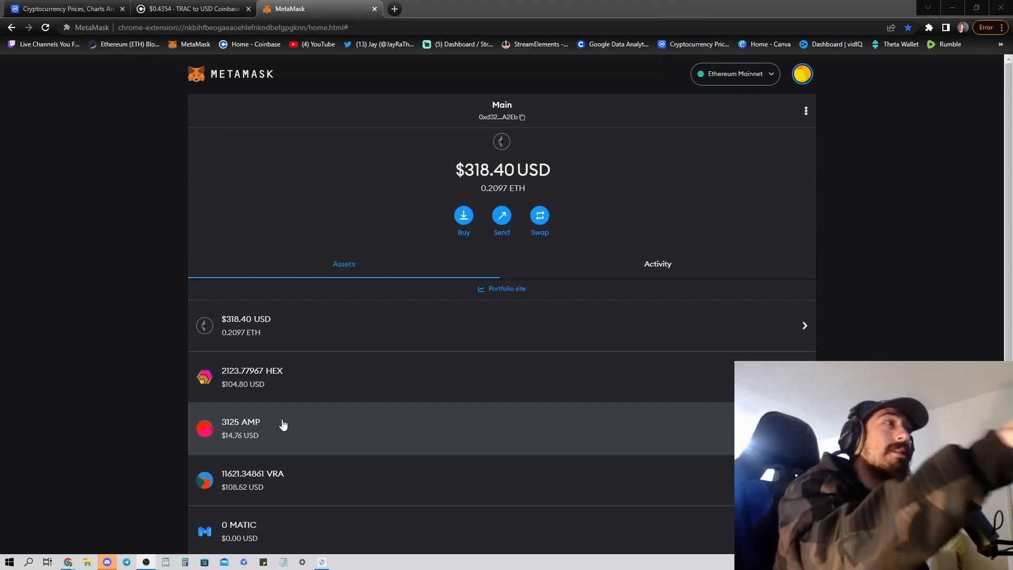
# View the AMP token details and move to the Coinbase home page.
pyautogui.click(191, 8)
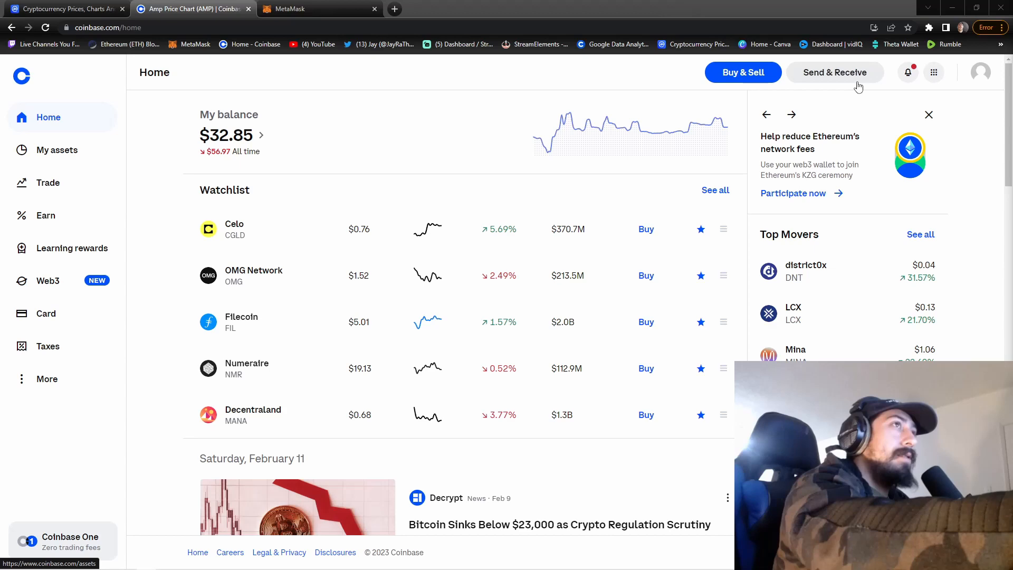
# Show Coinbase's receive panel for Amp, switching the asset from Bitcoin via a search for "amp".
pyautogui.click(835, 72)
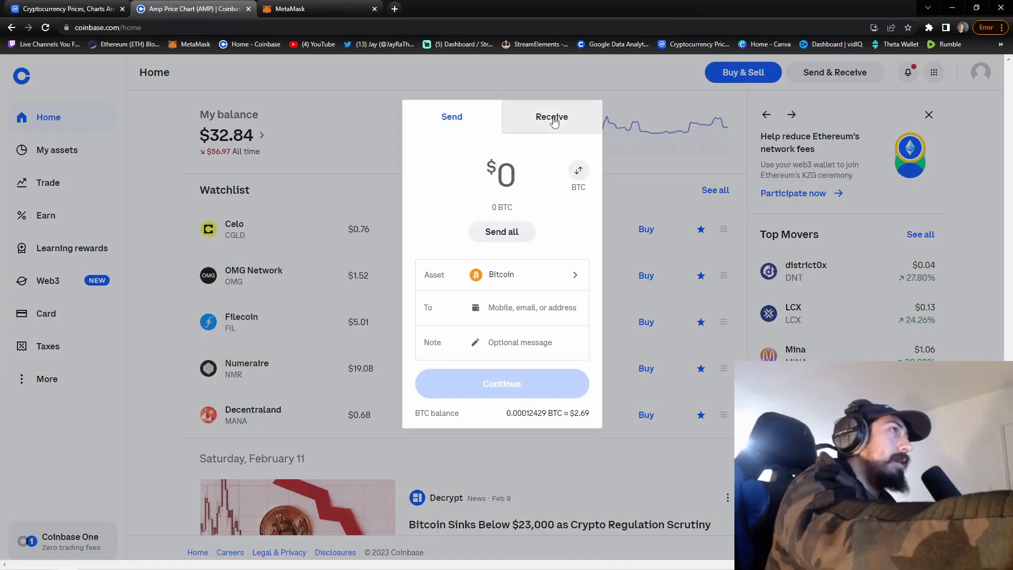
pyautogui.click(552, 116)
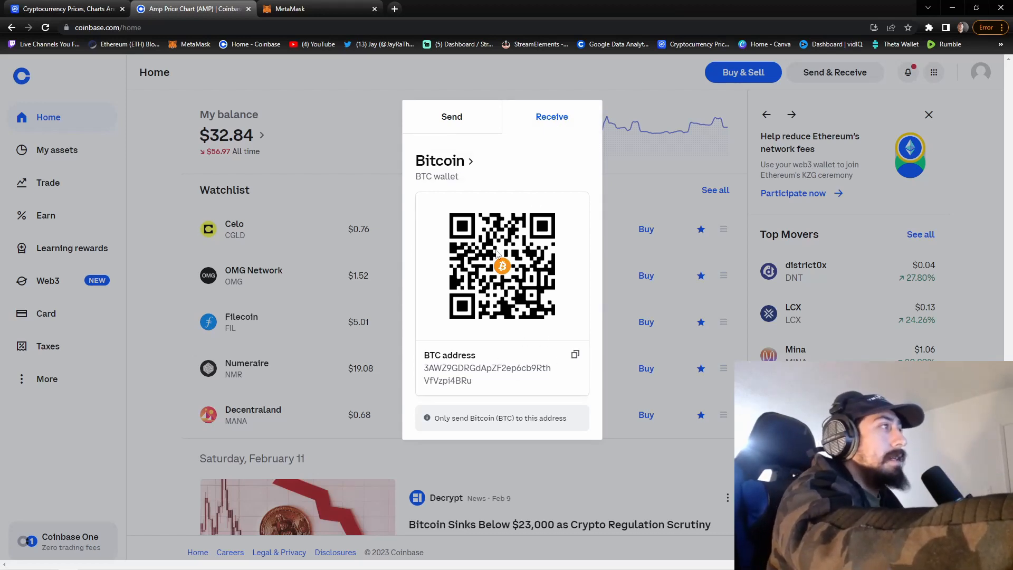
pyautogui.click(444, 161)
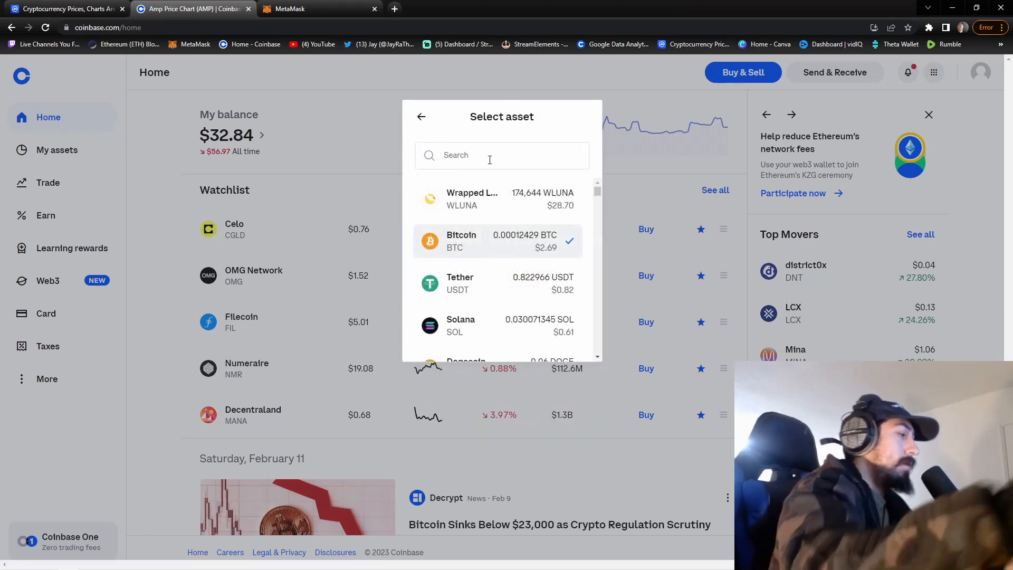
pyautogui.write('amp')
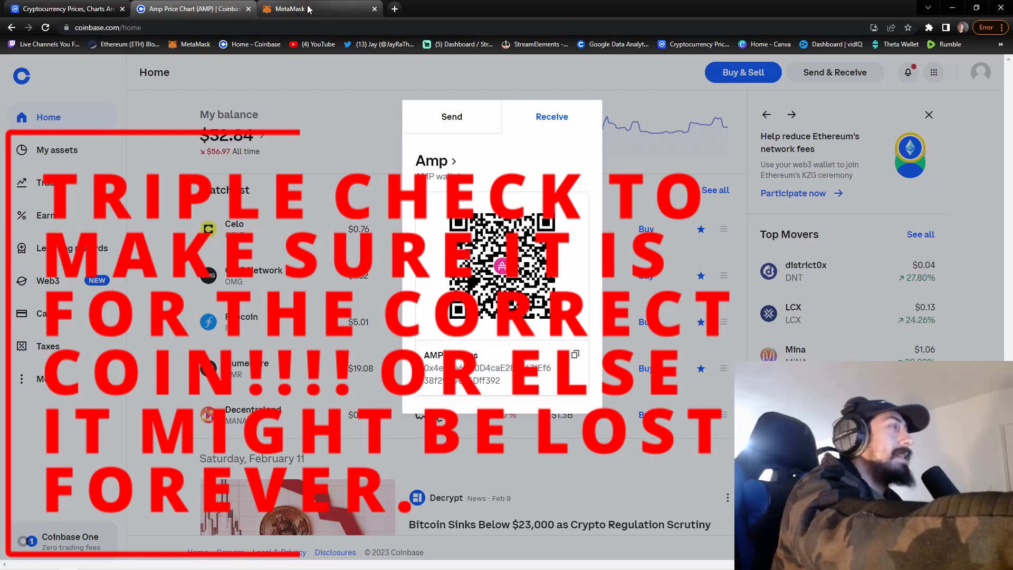
# Start MetaMask's send flow for the AMP token, reaching the recipient entry screen.
pyautogui.click(298, 9)
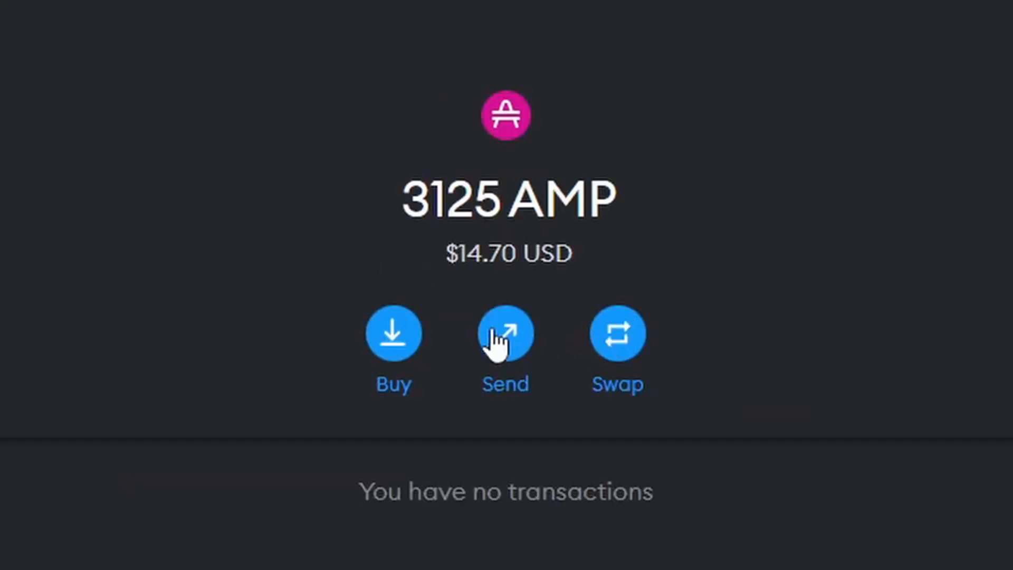
pyautogui.click(505, 334)
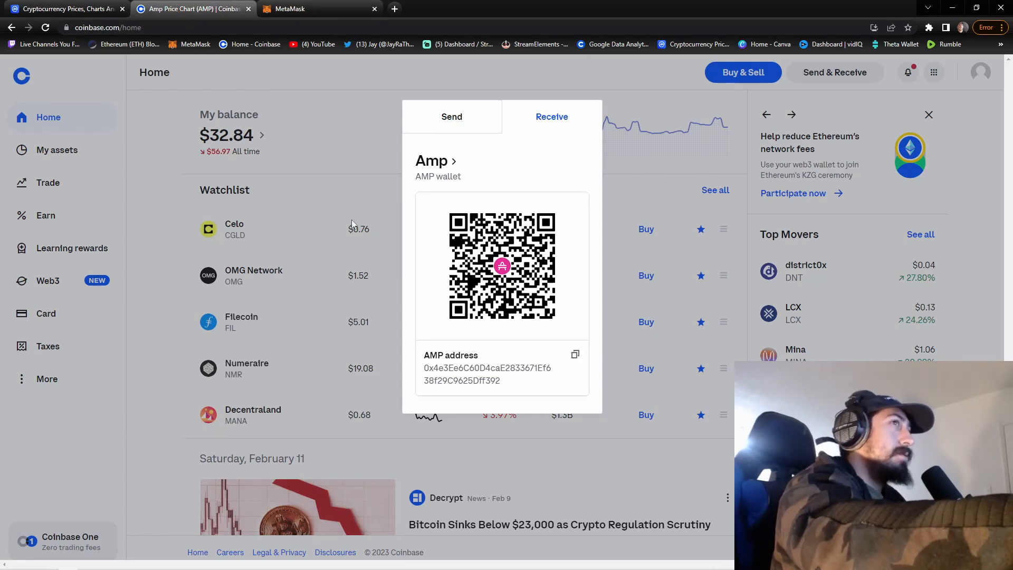
pyautogui.click(291, 9)
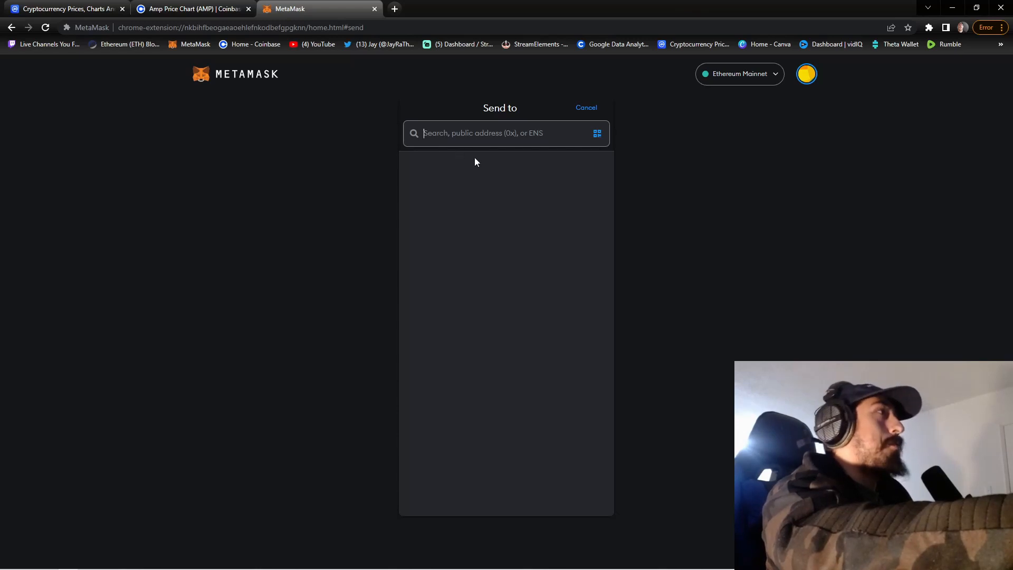
pyautogui.write('0x4e3Ee6C60D4caE2833671Ef638f29C9625Dff392')
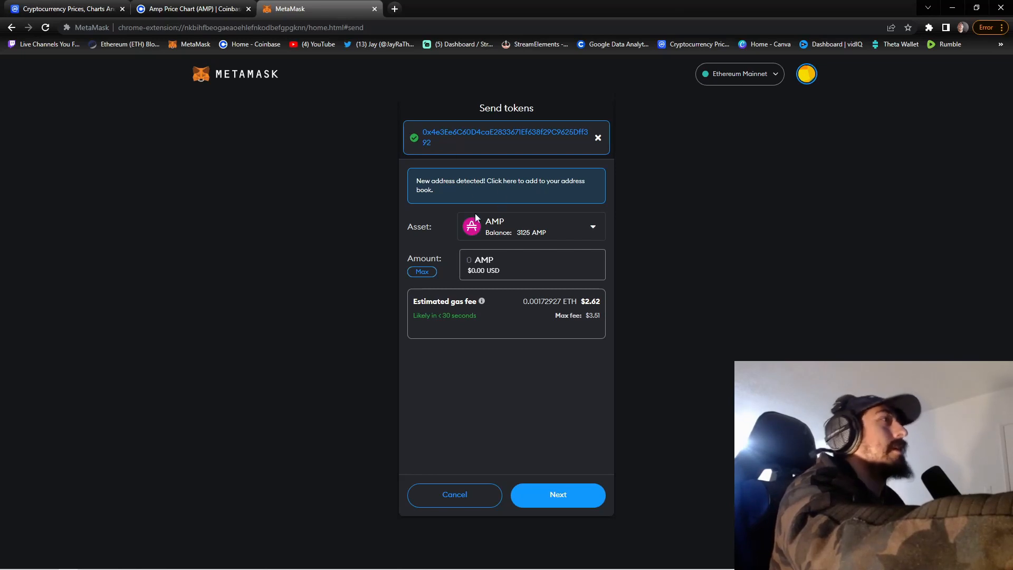
# Set the amount to the full 3125 AMP balance ($14.70) using Max.
pyautogui.click(421, 271)
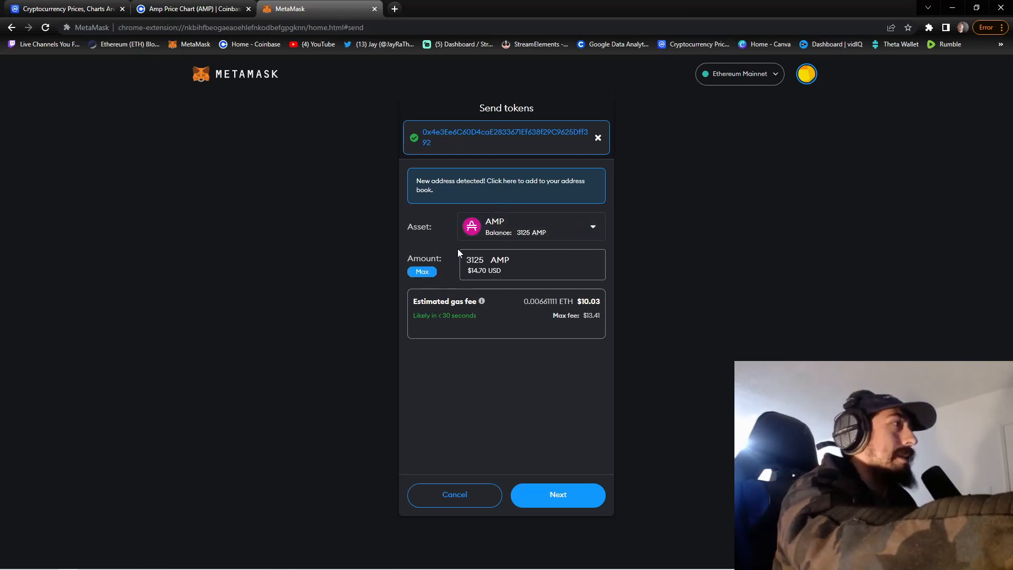
pyautogui.moveTo(447, 335)
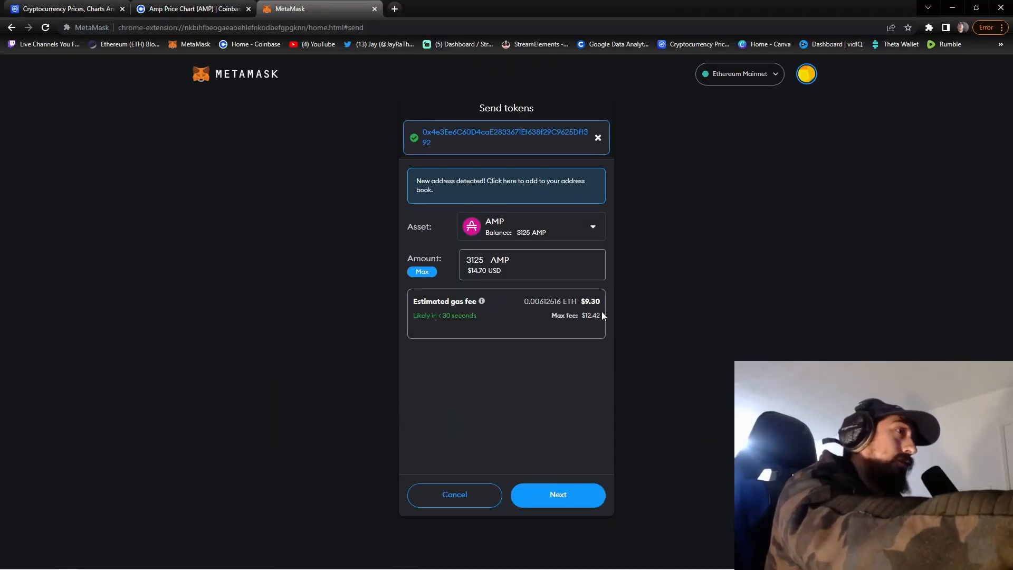
pyautogui.moveTo(602, 327)
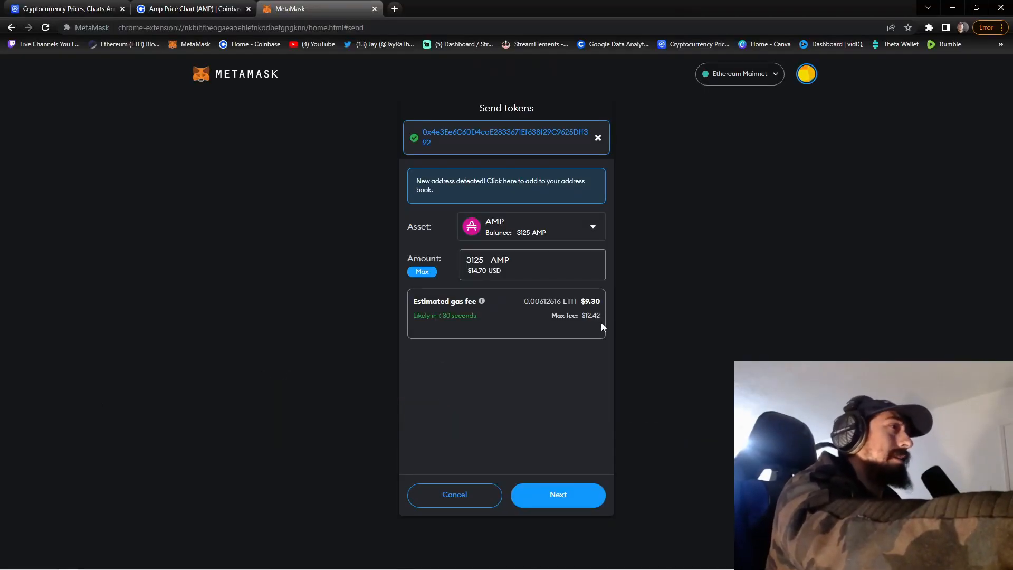
pyautogui.moveTo(488, 292)
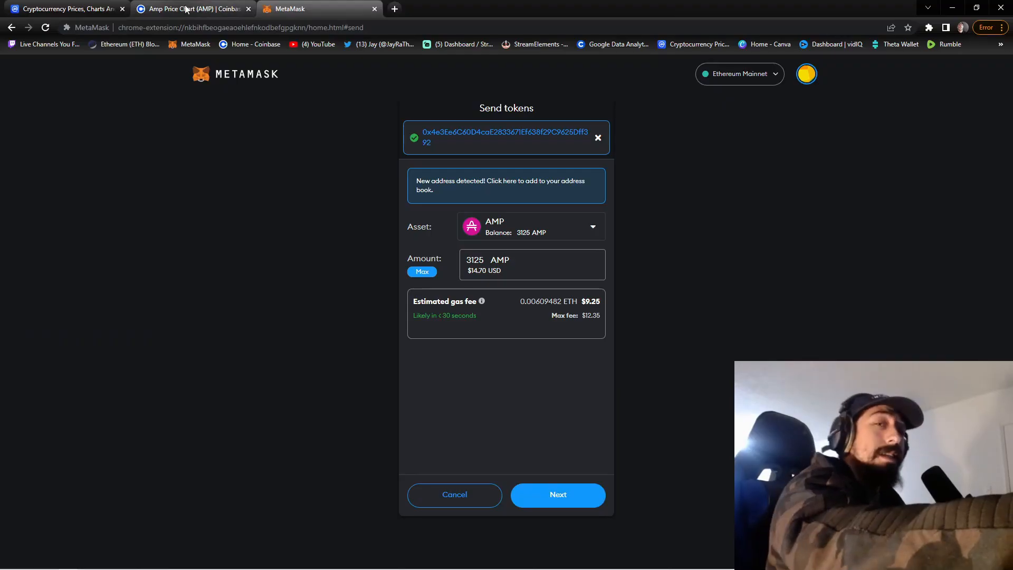
pyautogui.moveTo(191, 8)
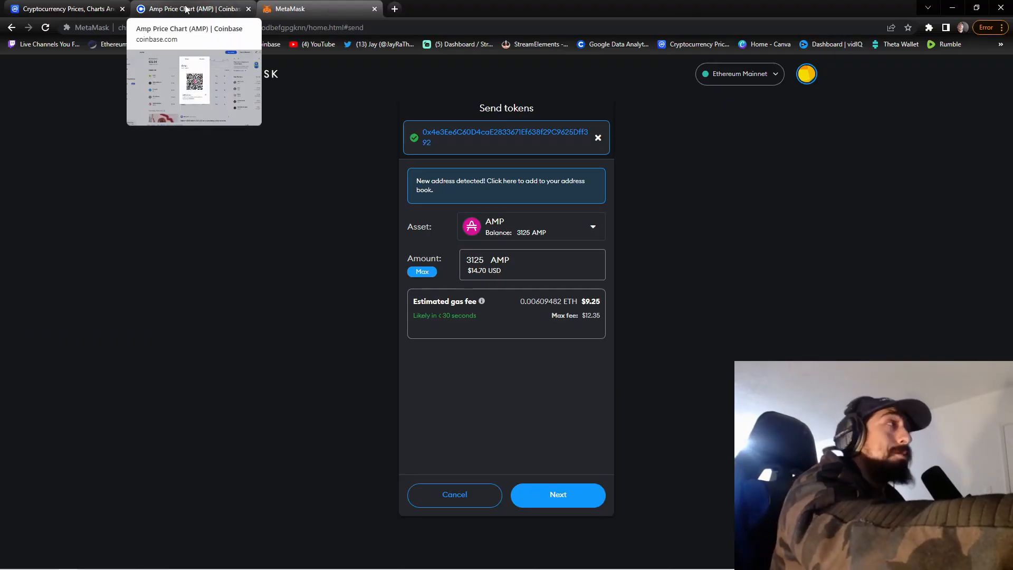
# Return to the Coinbase Amp receive panel with its QR code and address.
pyautogui.click(188, 9)
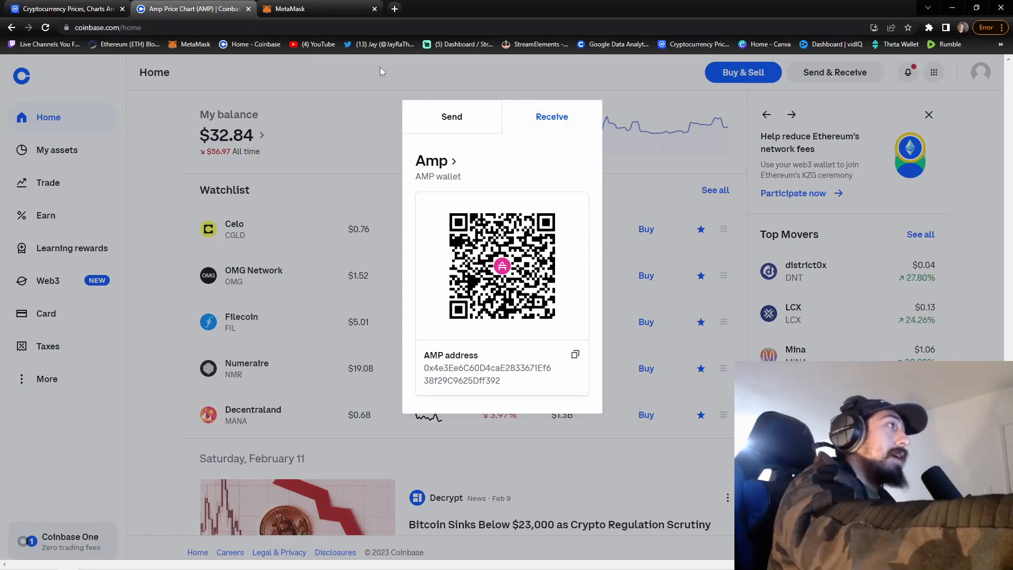
pyautogui.moveTo(291, 103)
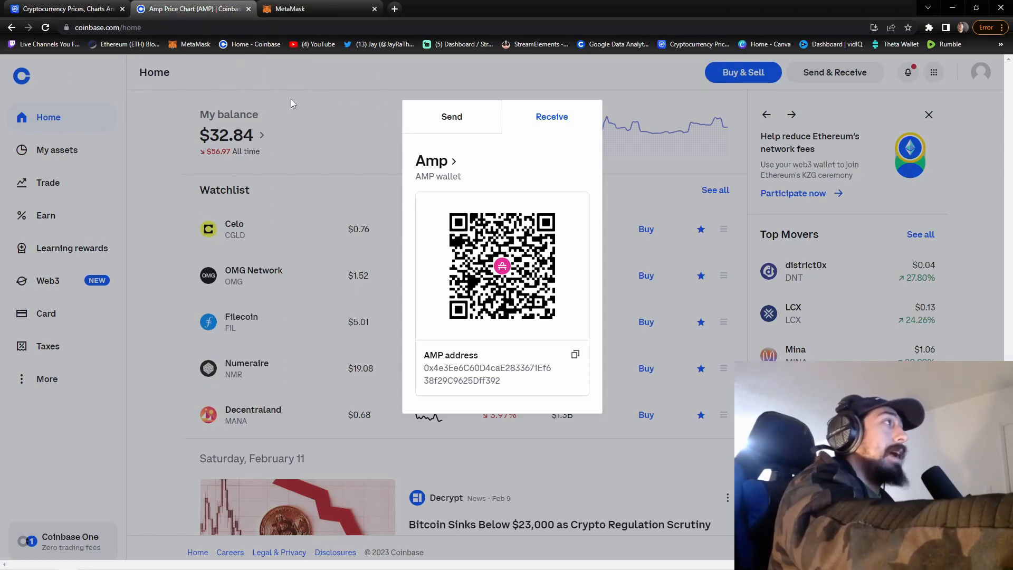